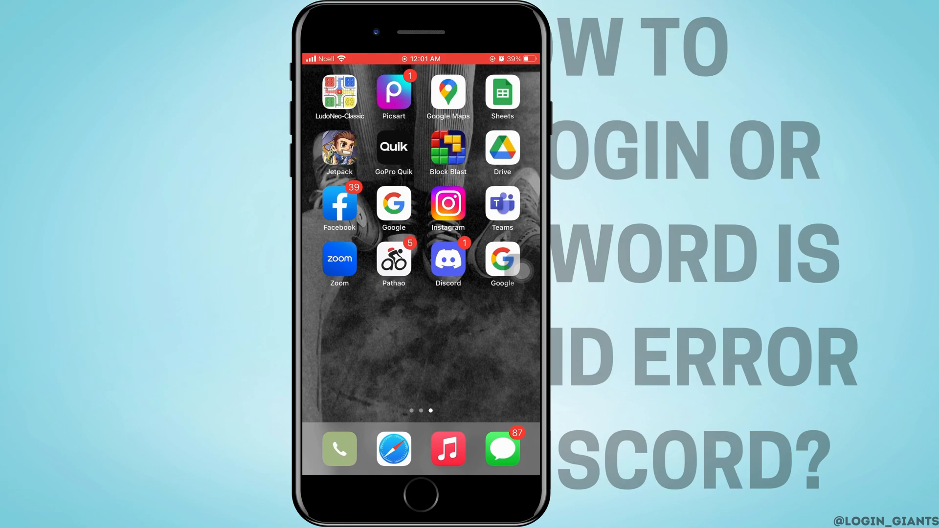
# Page the home screen back to its first page where Settings is visible
pyautogui.hscroll(-3)
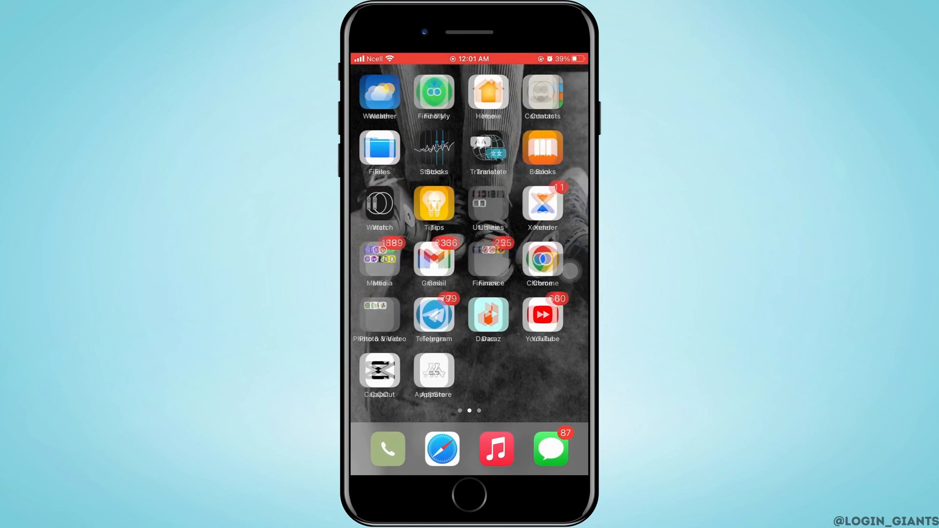
pyautogui.hscroll(-3)
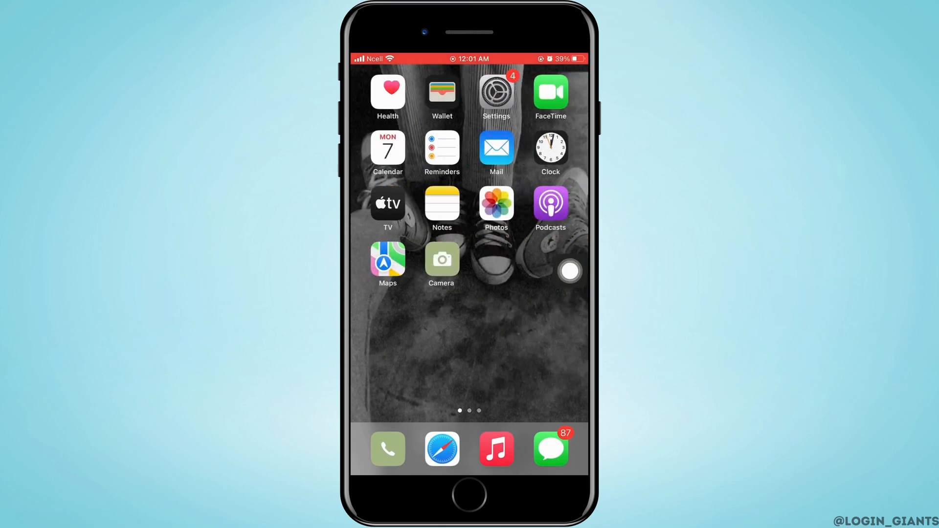
# Reach Discord's storage page via General > iPhone Storage showing app size and data
pyautogui.click(495, 93)
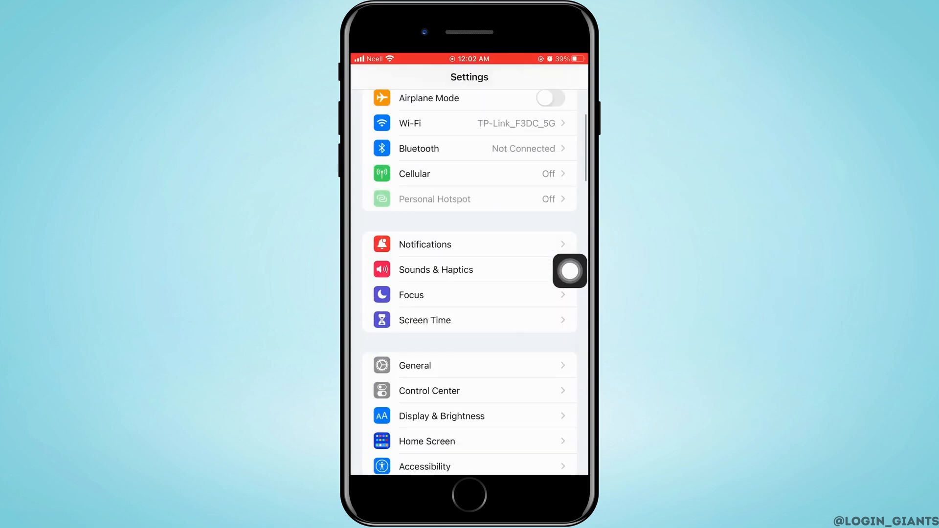
pyautogui.click(415, 365)
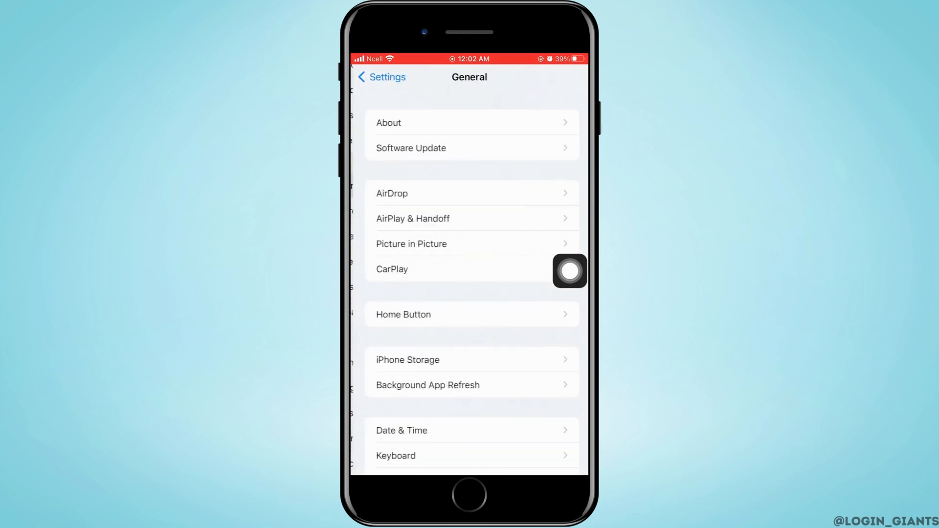
pyautogui.scroll(-3)
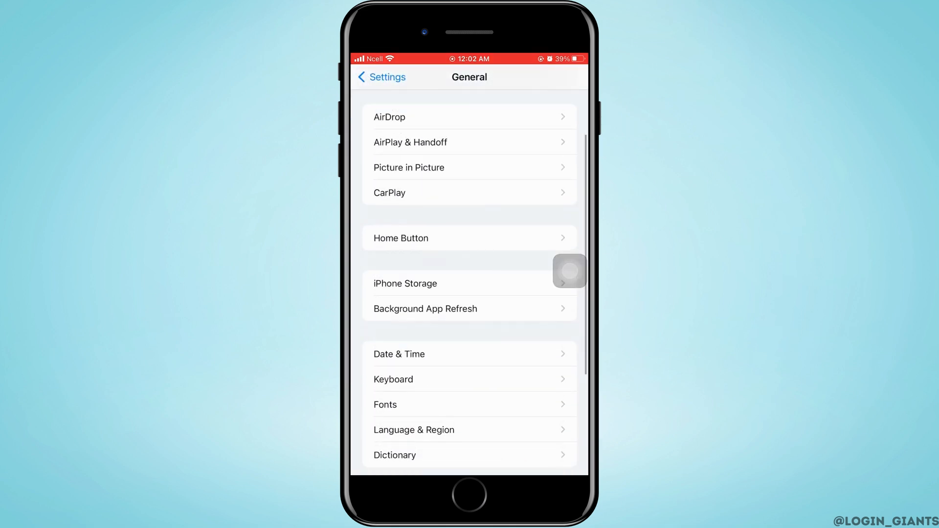
pyautogui.click(405, 284)
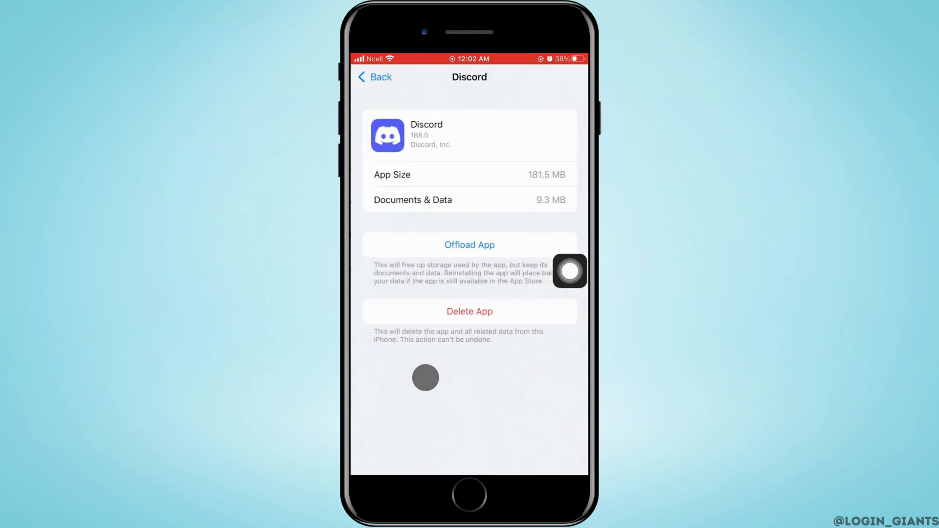
# Offload Discord keeping its data, reinstall it, and log out to the Welcome back screen
pyautogui.click(468, 244)
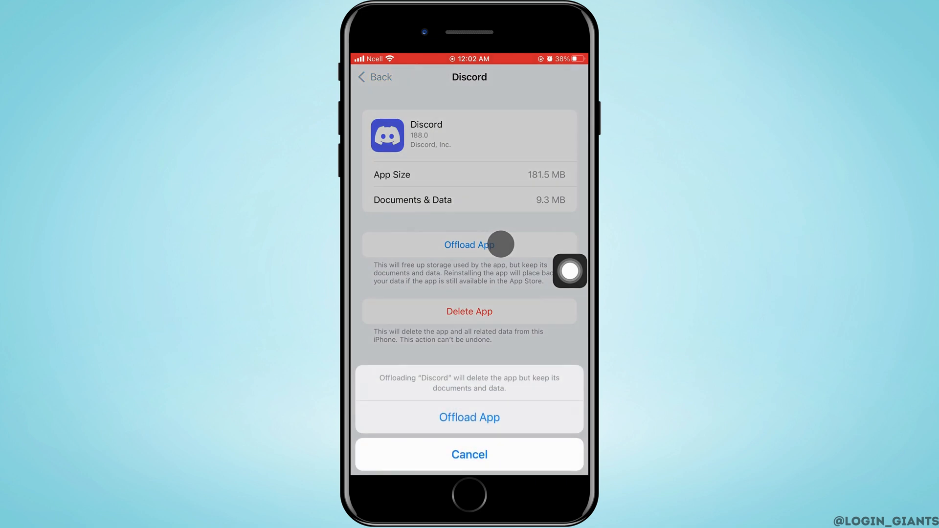
pyautogui.click(468, 454)
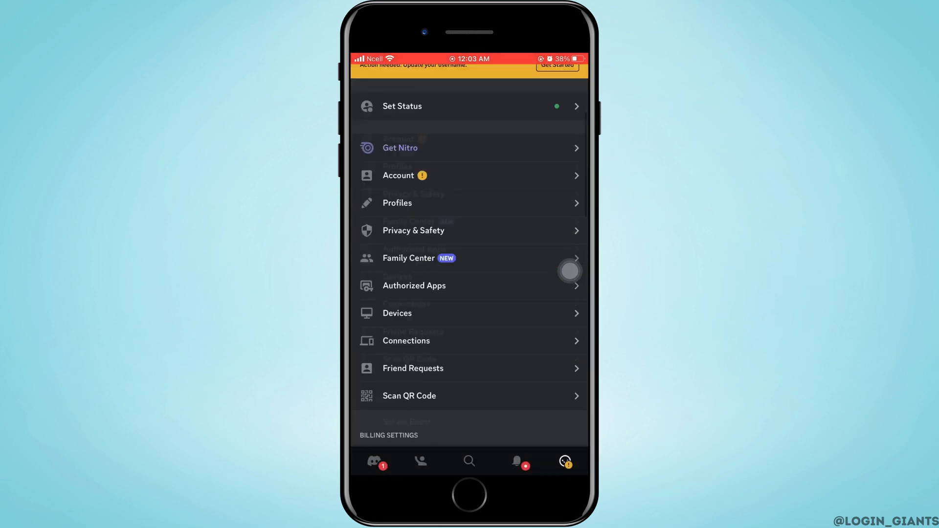
pyautogui.click(469, 366)
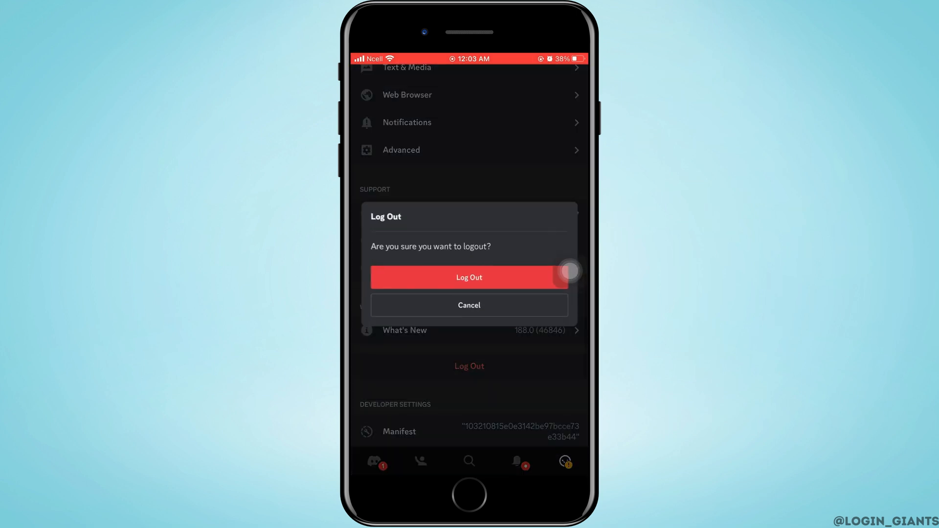
pyautogui.click(469, 277)
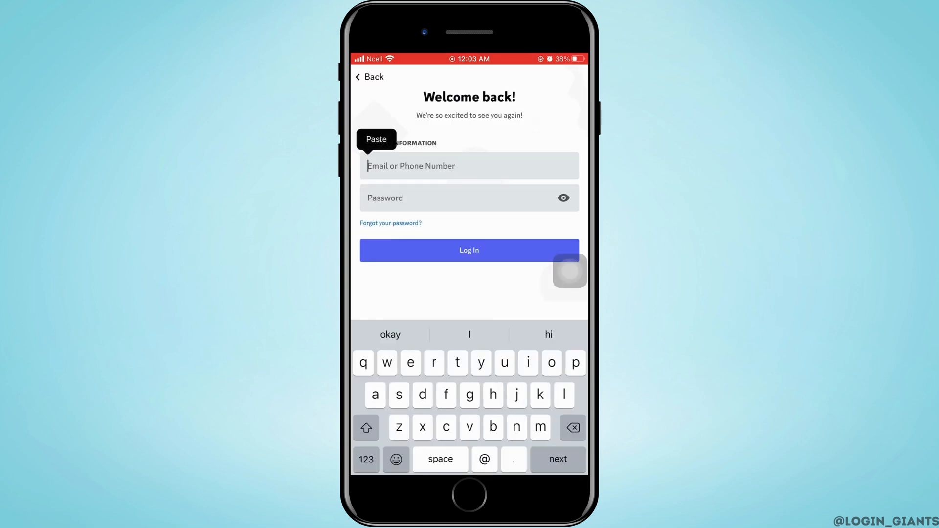
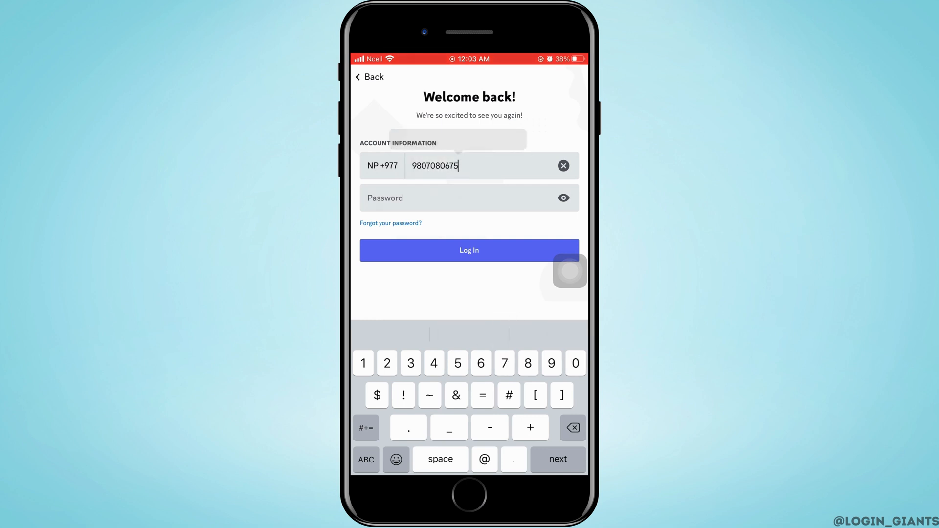
# Enter a +977 phone number in the Email or Phone Number field, clearing a mistyped entry
pyautogui.click(563, 166)
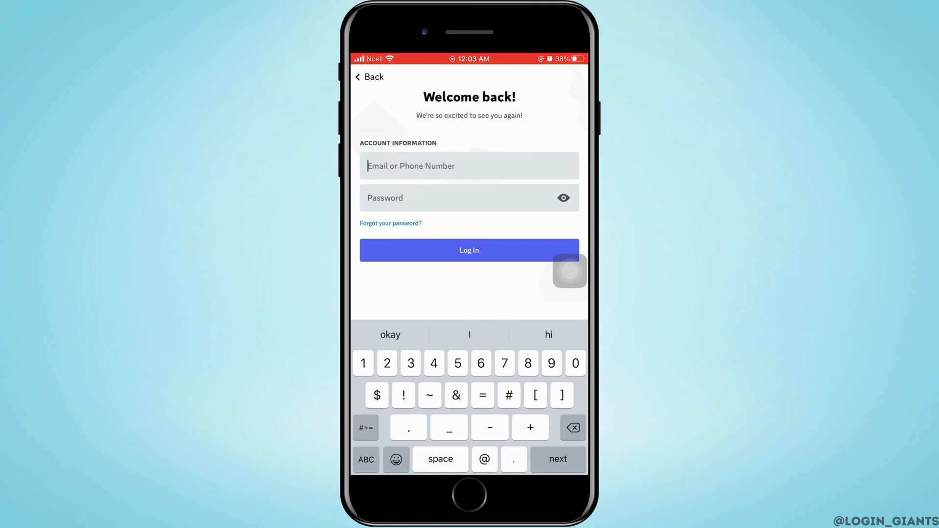
pyautogui.write('op')
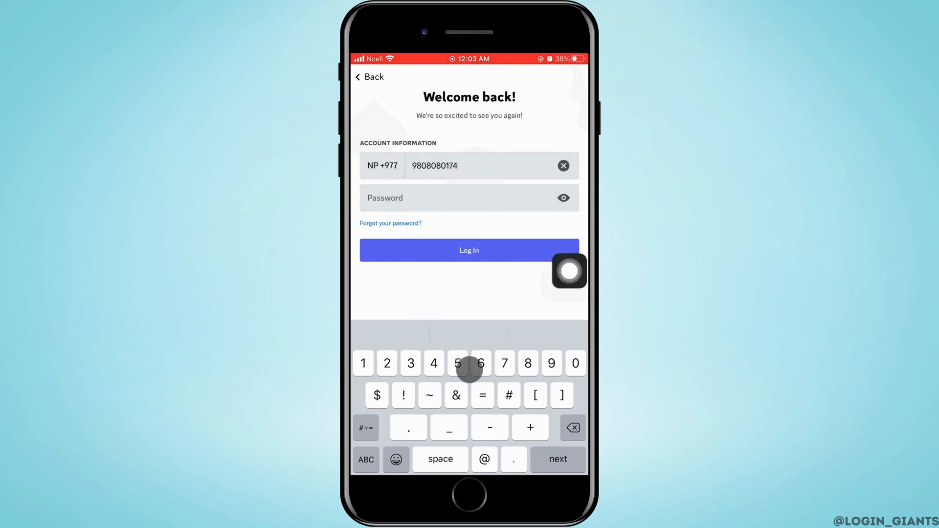
# Start Forgot your password, pass the hCaptcha animal check, and reach the SMS code field
pyautogui.click(468, 250)
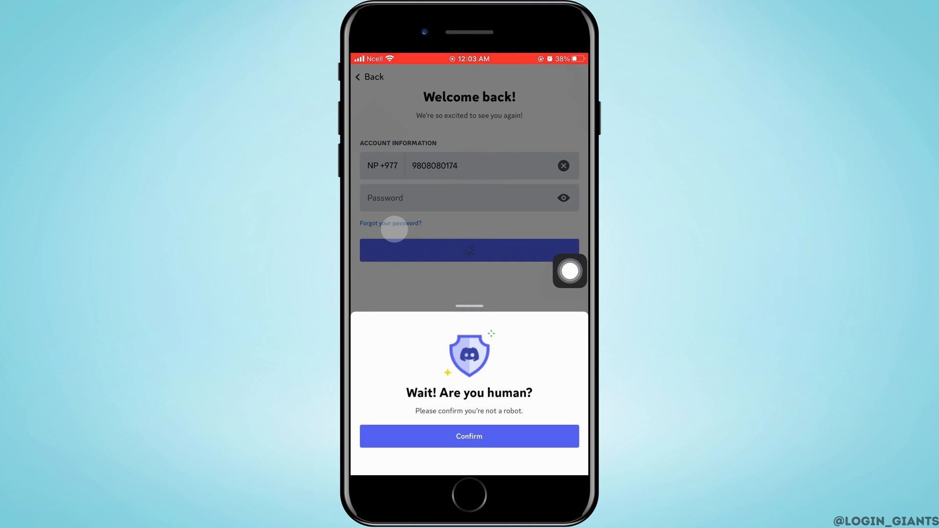
pyautogui.click(469, 436)
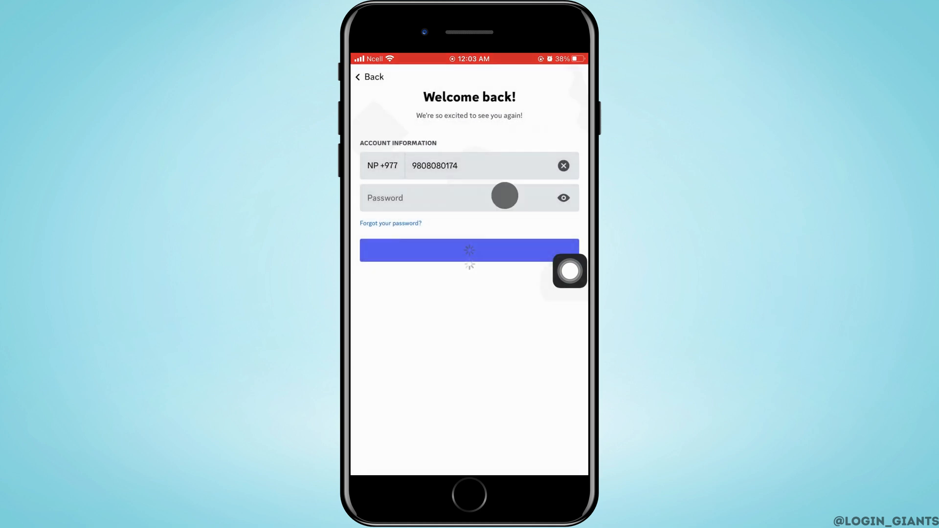
pyautogui.click(468, 250)
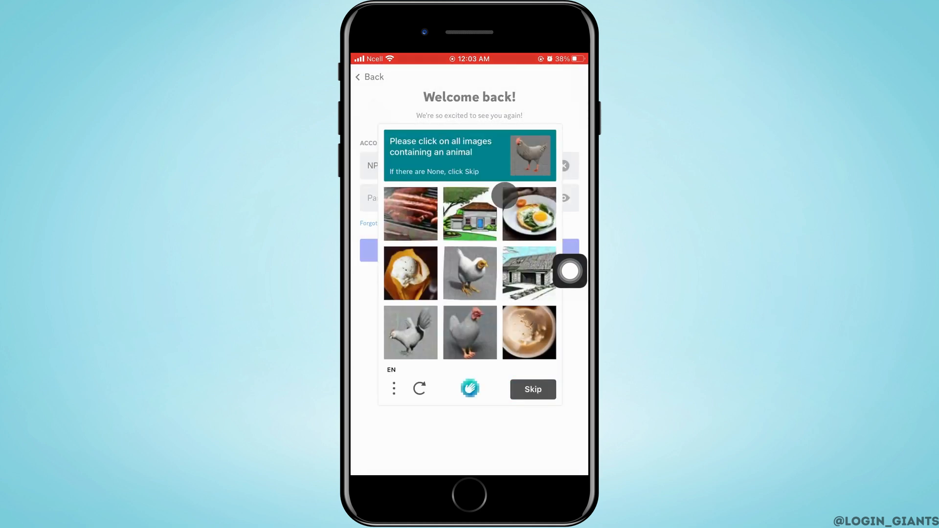
pyautogui.click(532, 389)
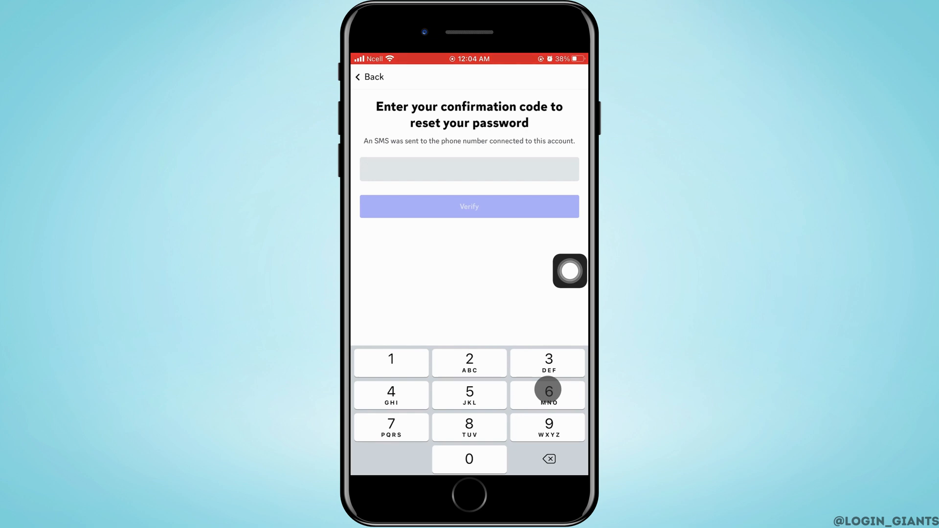
pyautogui.click(547, 395)
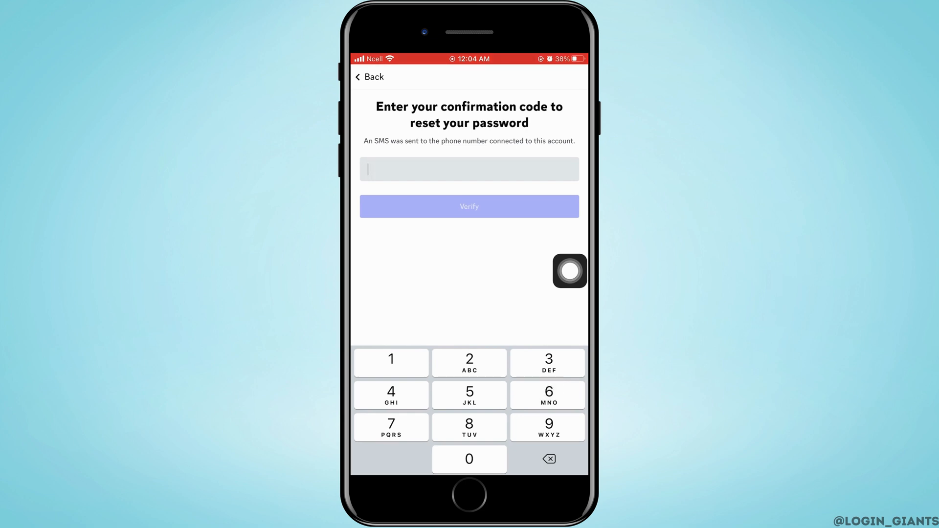